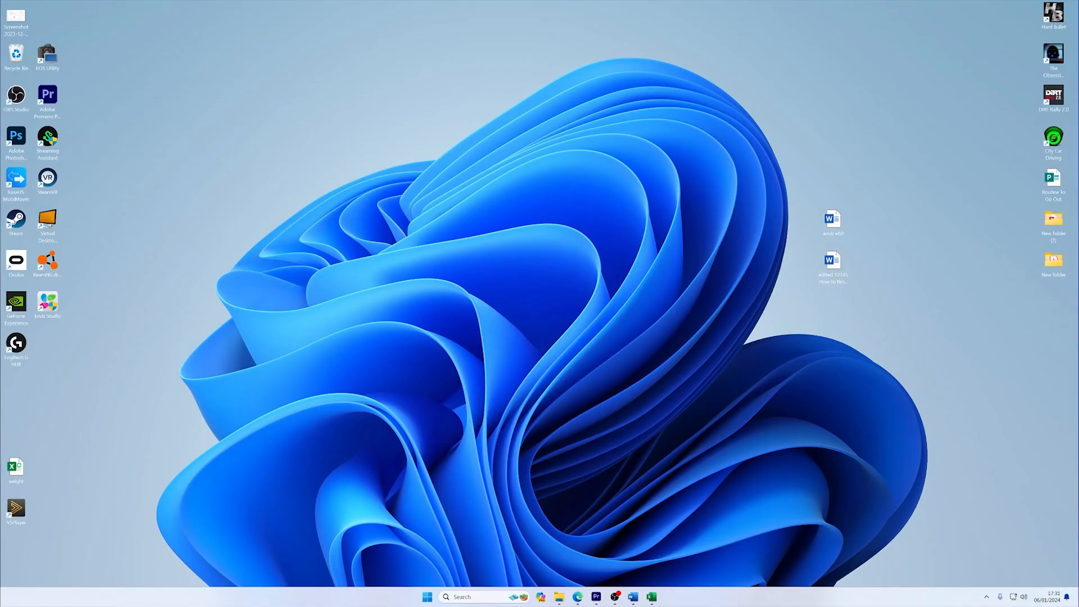
Search 'control' to reach Control Panel, then go to Network and Internet, Network and Sharing Centre
text(control)
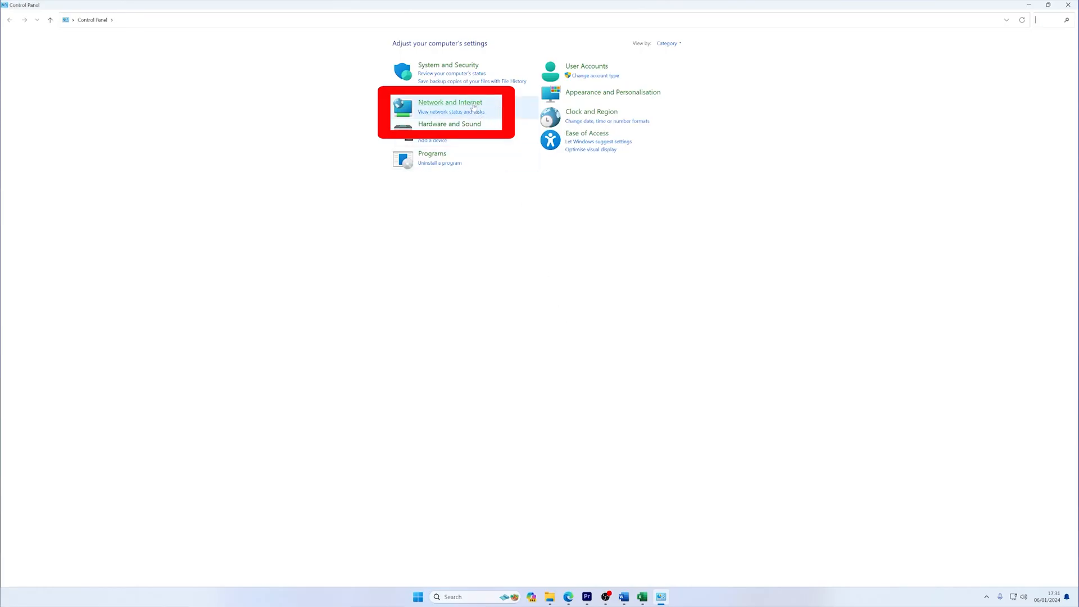
click(449, 102)
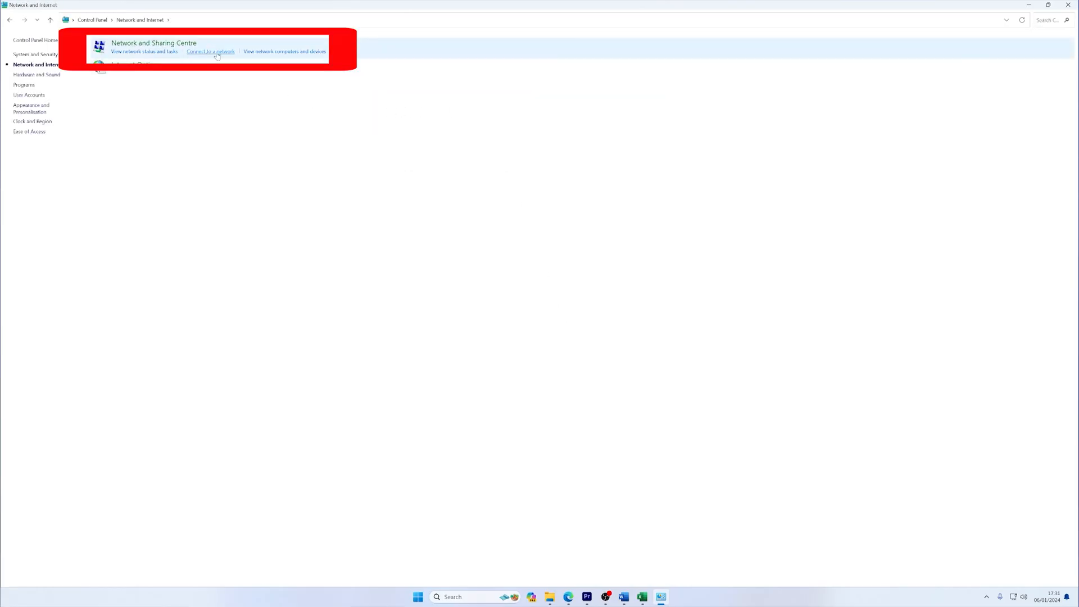
click(153, 43)
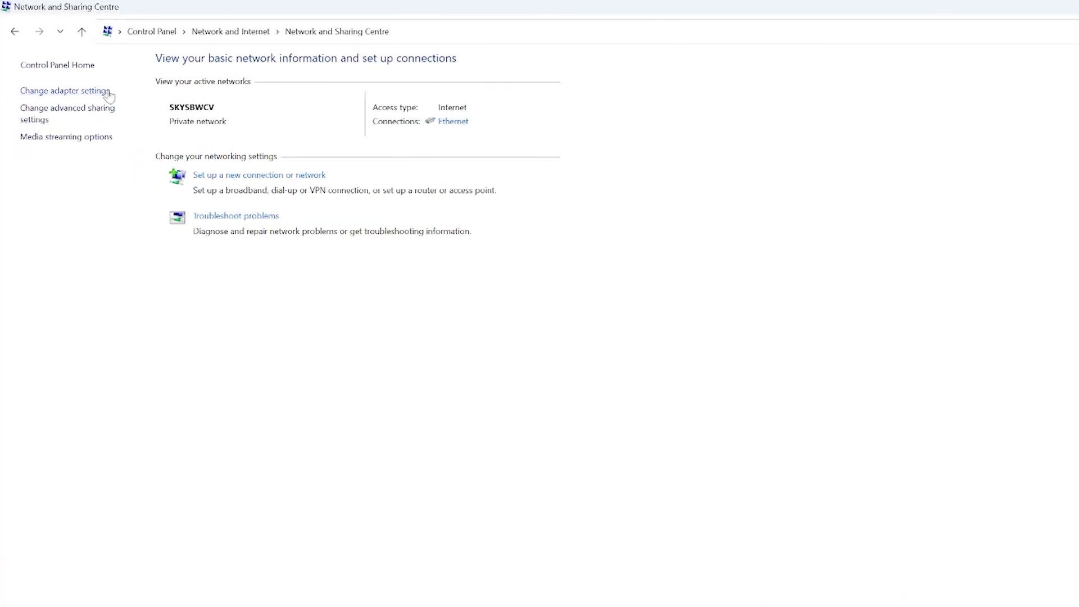
Open the adapter list and bring up the Ethernet adapter's Properties dialog
click(65, 89)
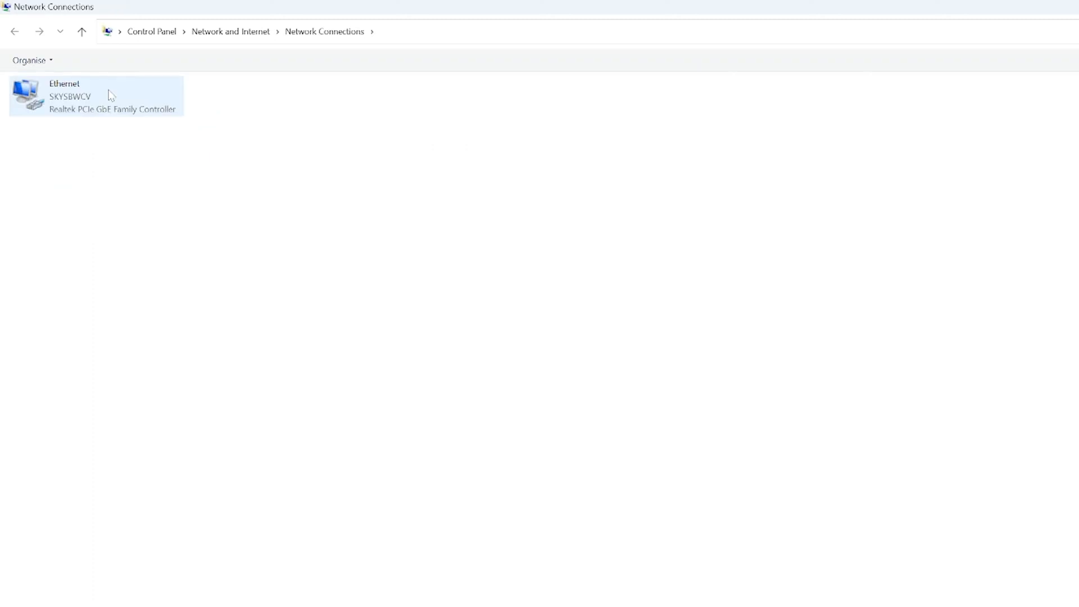
right_click(96, 95)
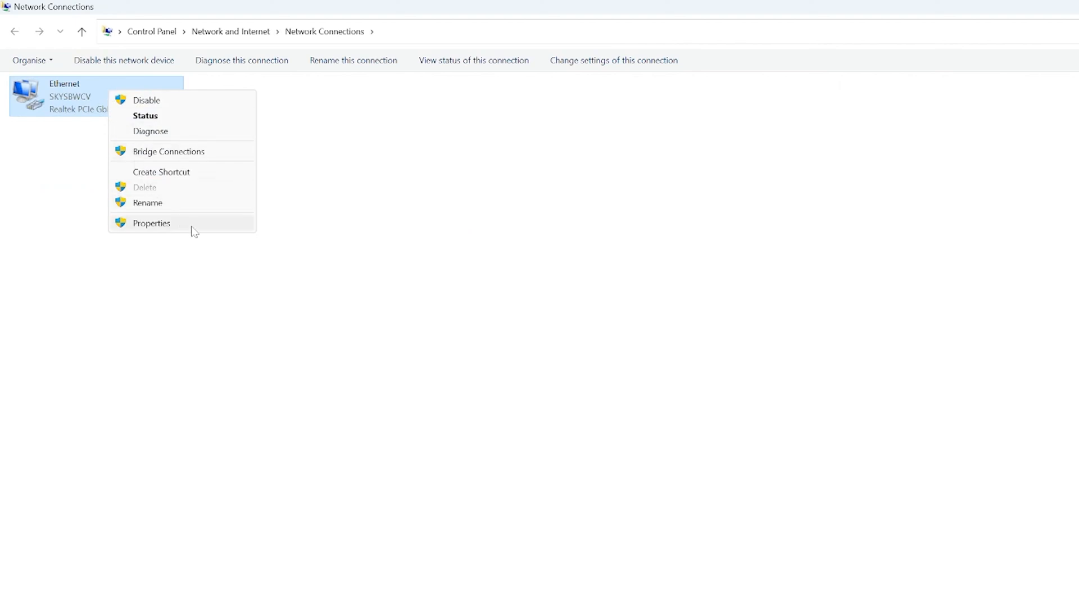
click(151, 223)
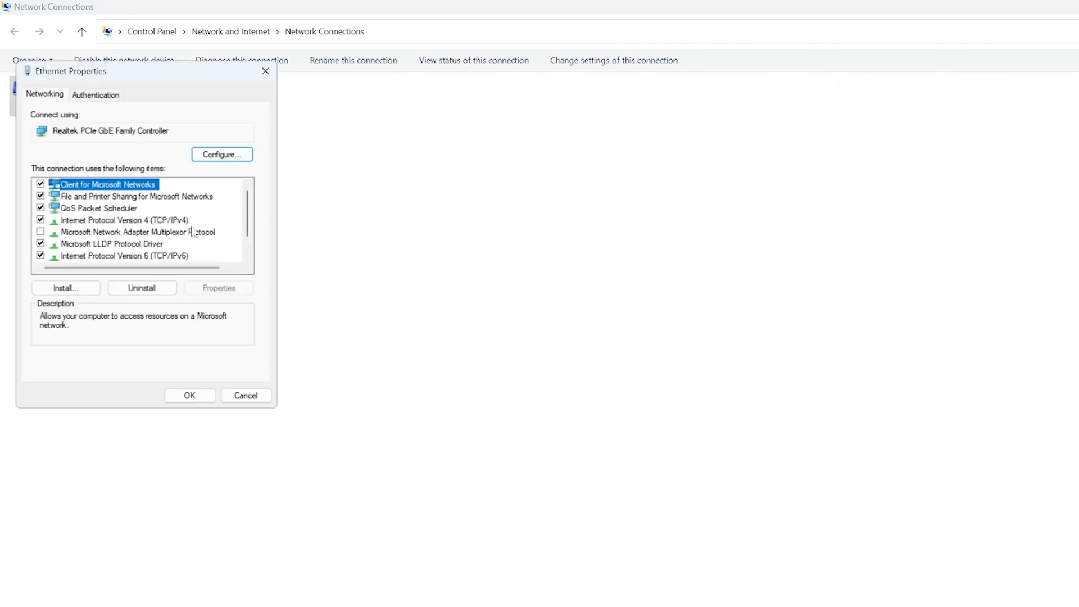
scroll(down, 3)
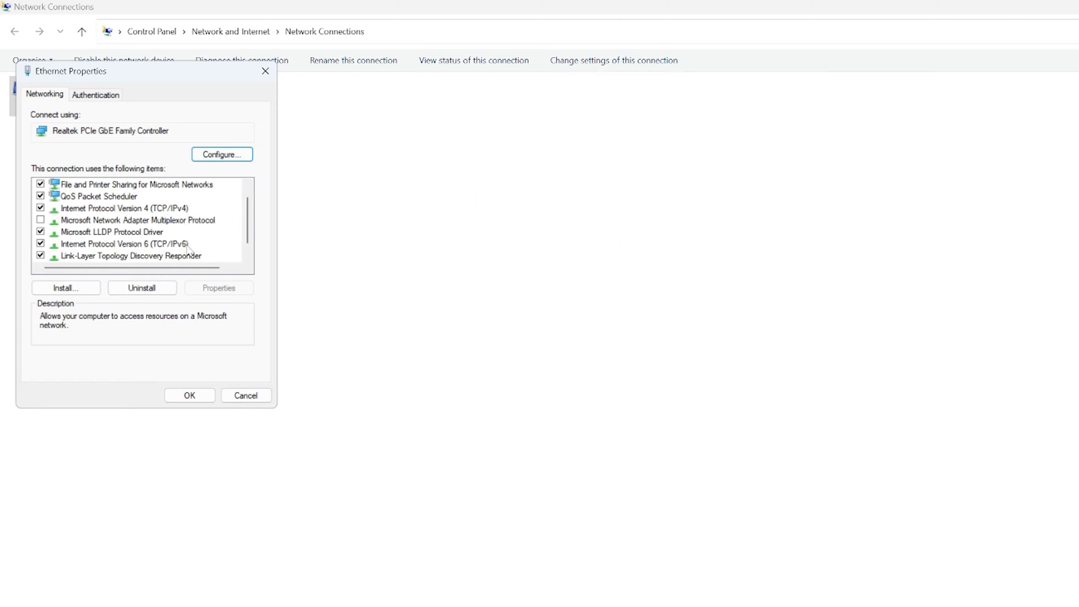
Give Ethernet IPv4 manual DNS servers 8.8.8.8 (preferred) and 8.8.4.4 (alternate), and save
click(124, 207)
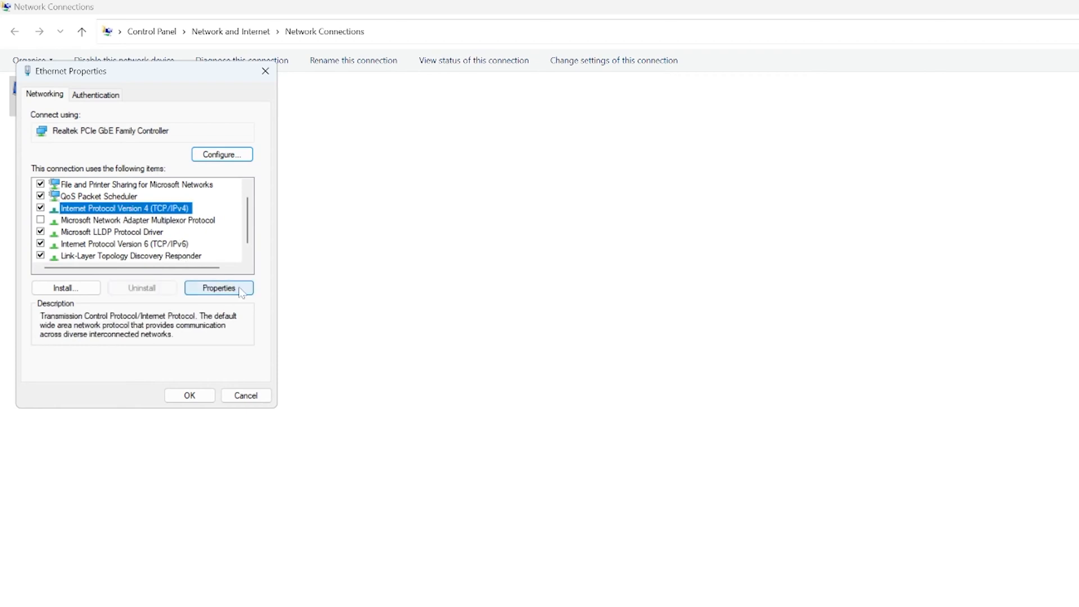
click(219, 288)
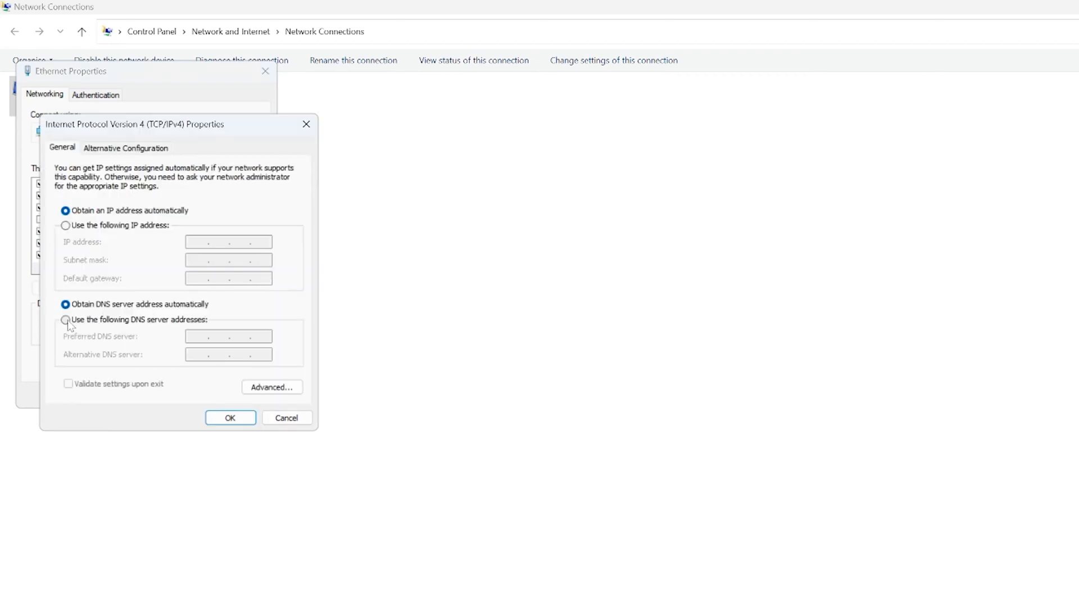
click(65, 320)
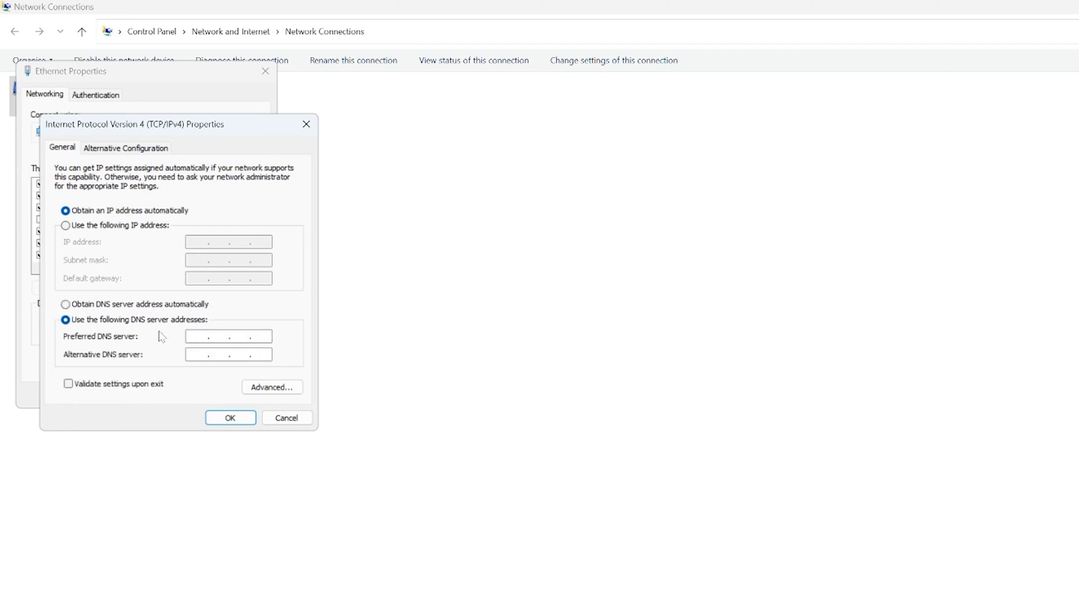
click(227, 336)
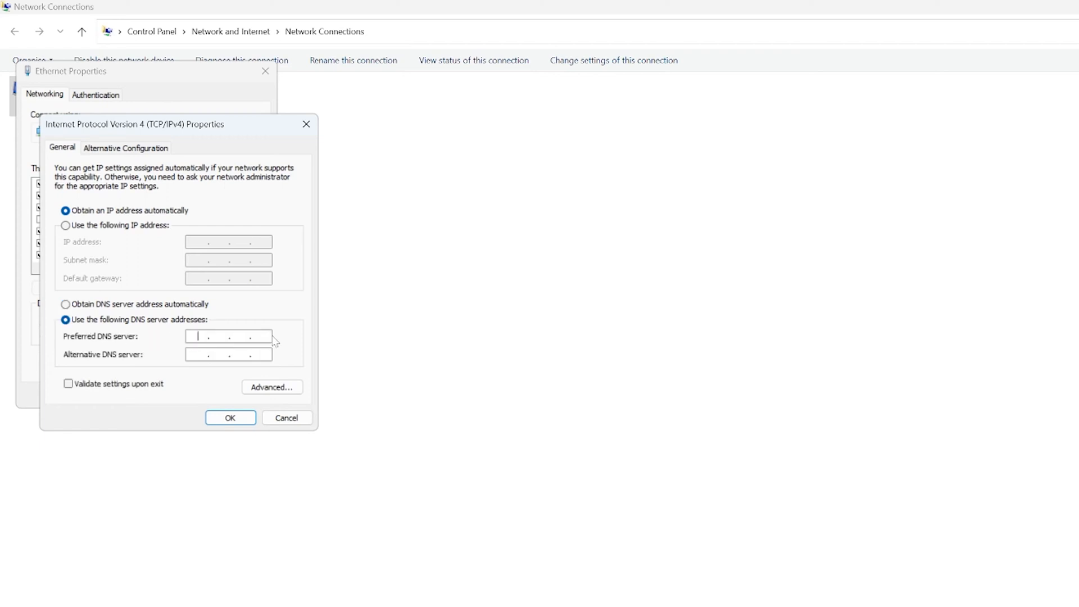
text(8.8)
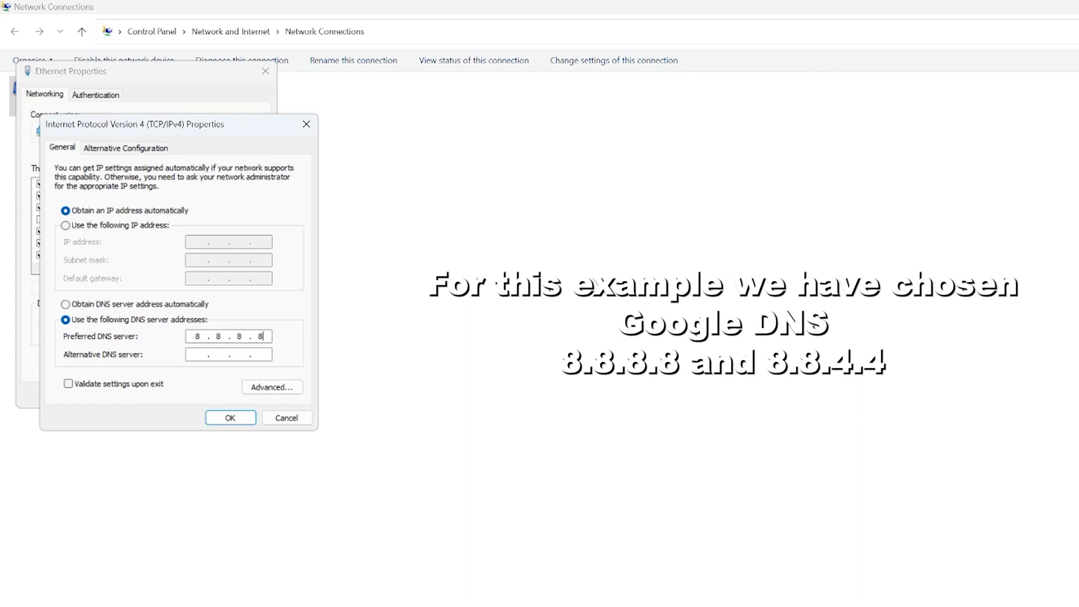
text(8.8.4.4)
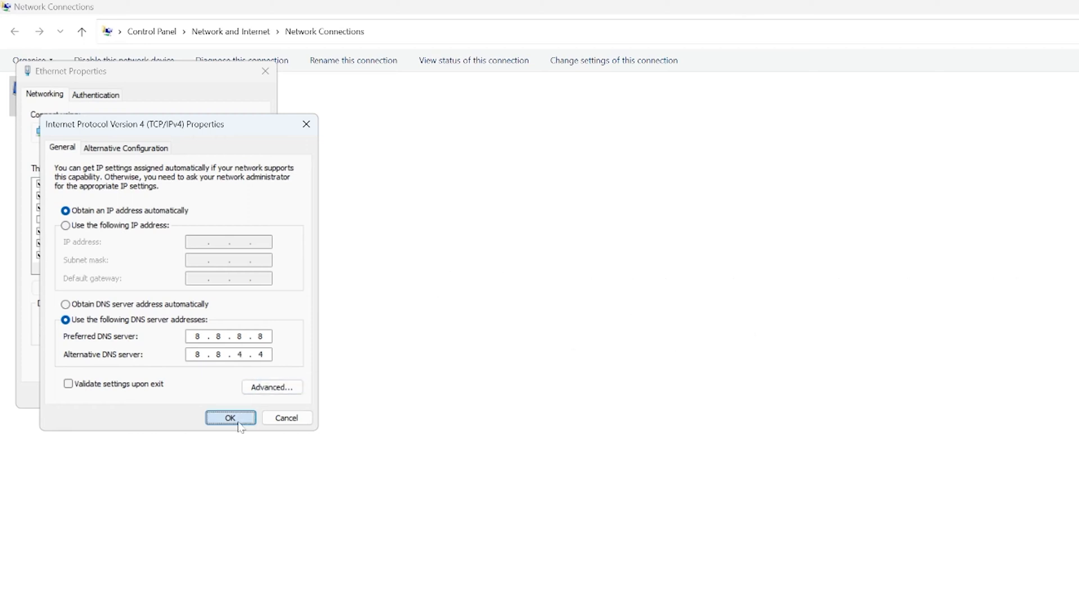
click(229, 417)
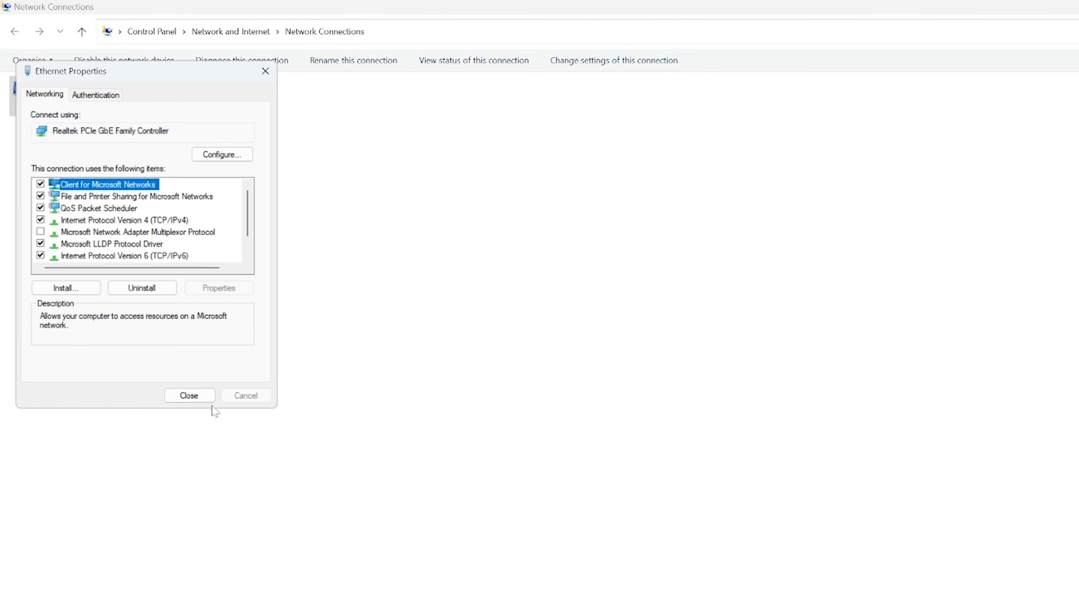
Close Ethernet Properties and show the Start menu's power options
click(190, 395)
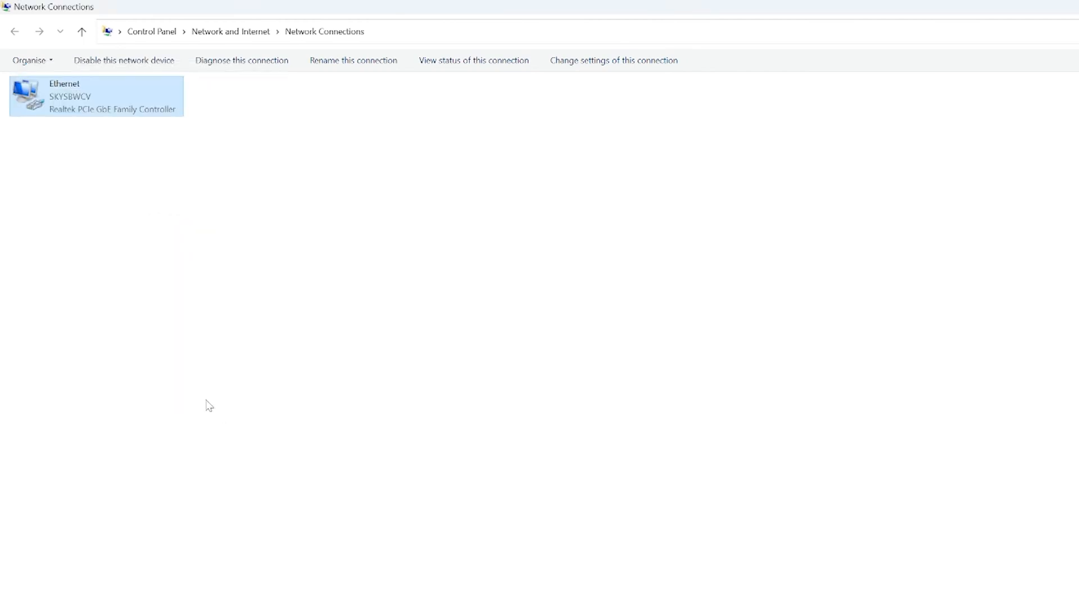
click(426, 597)
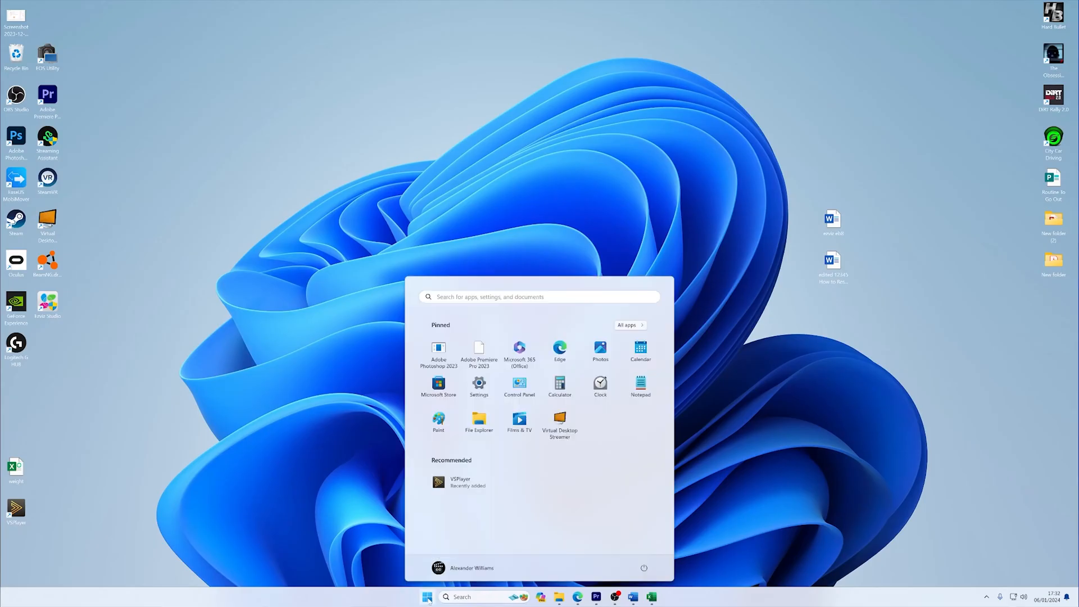
click(644, 568)
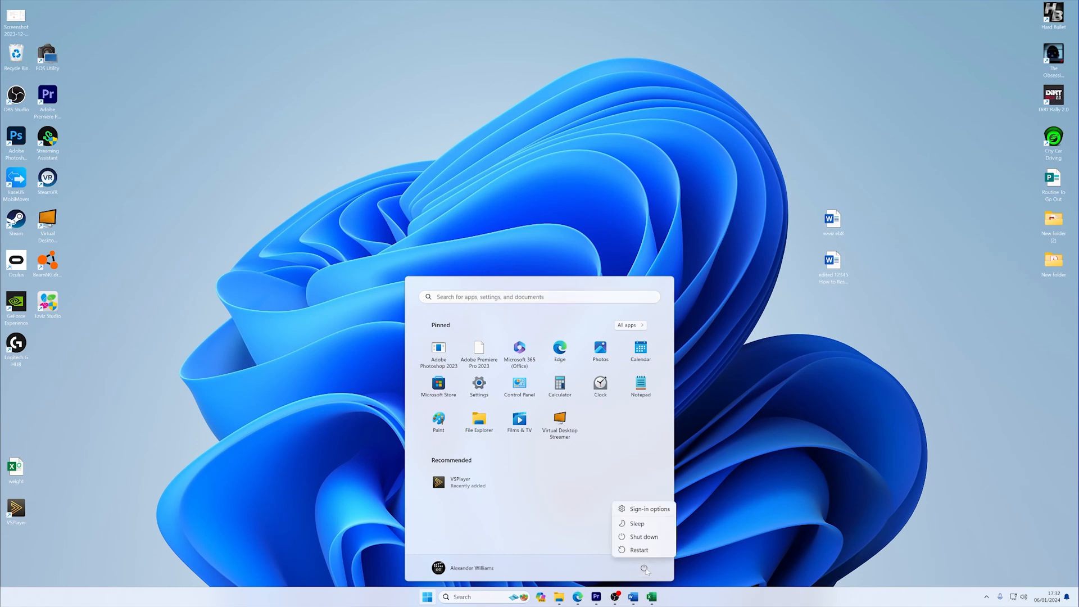